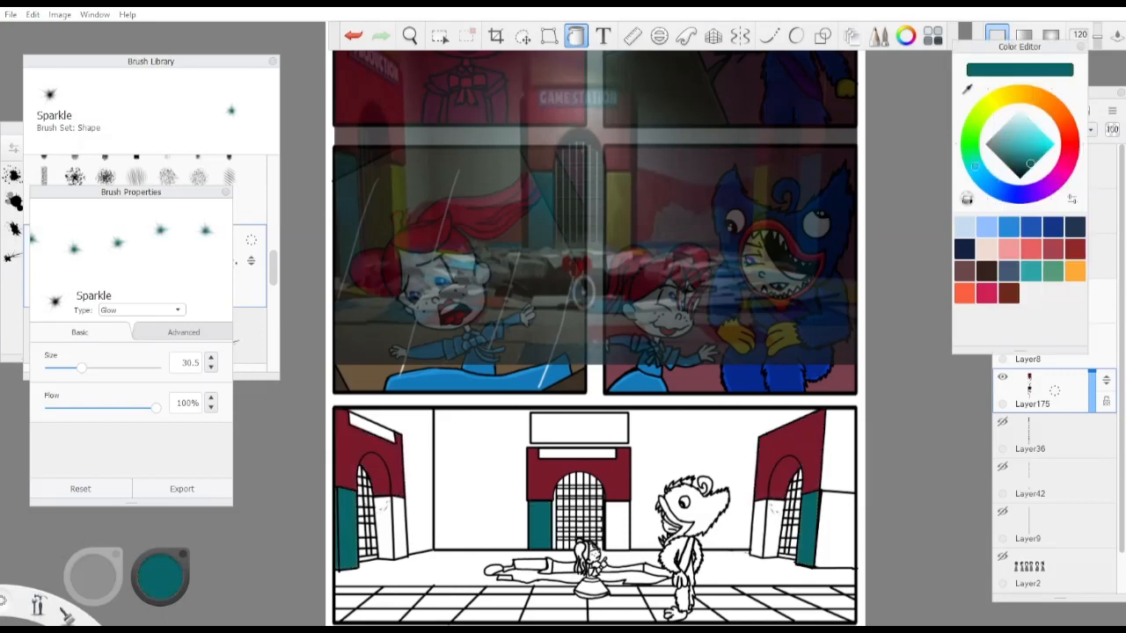
# Fill the lower panel's walls, archways and floor with flat red, yellow and teal colours
pyautogui.click(1024, 151)
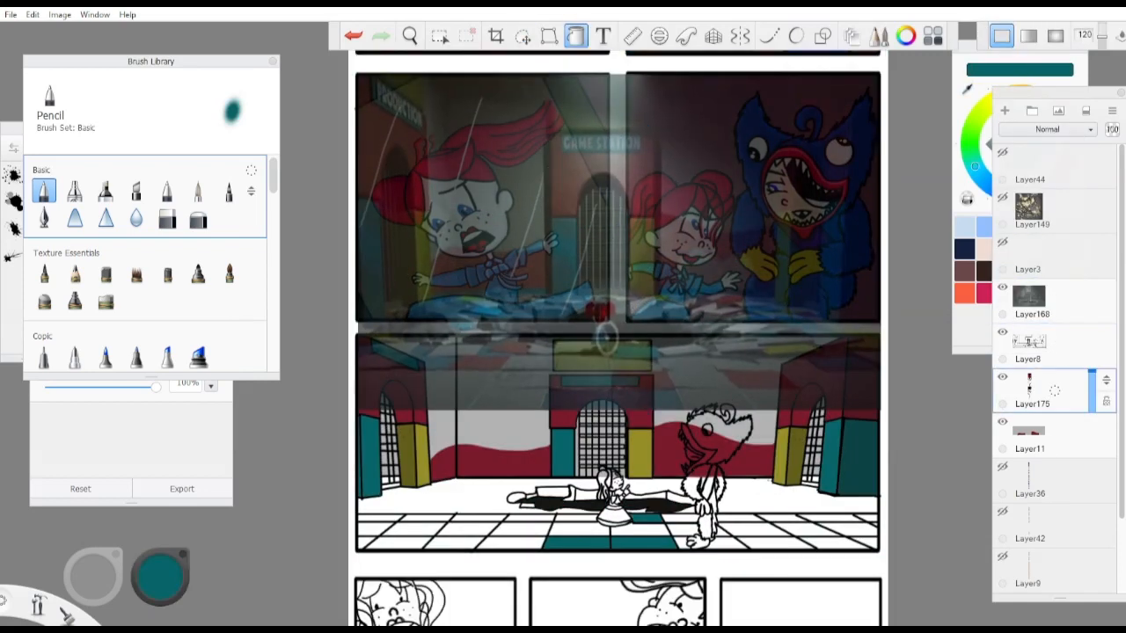
# Pick red and blue swatches to colour Huggy Wuggy, the girl's hair and dress over a gray backdrop
pyautogui.click(904, 35)
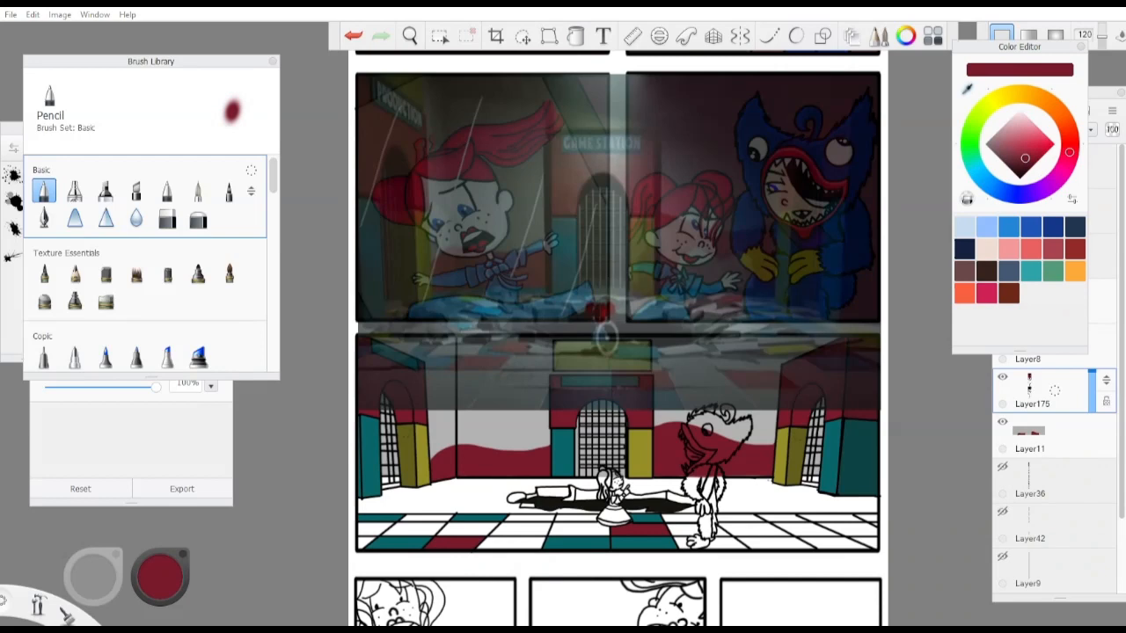
pyautogui.click(575, 36)
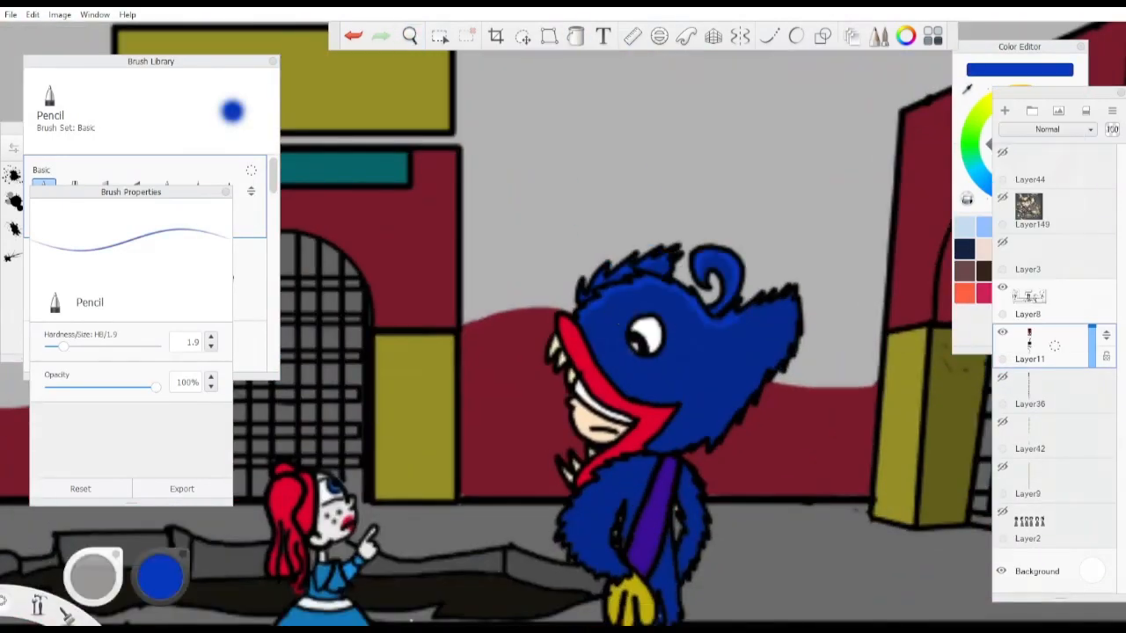
# Paint the checkered floor tiles and gray shadow, then fill the girl's red hair and blue outfit below
pyautogui.click(408, 36)
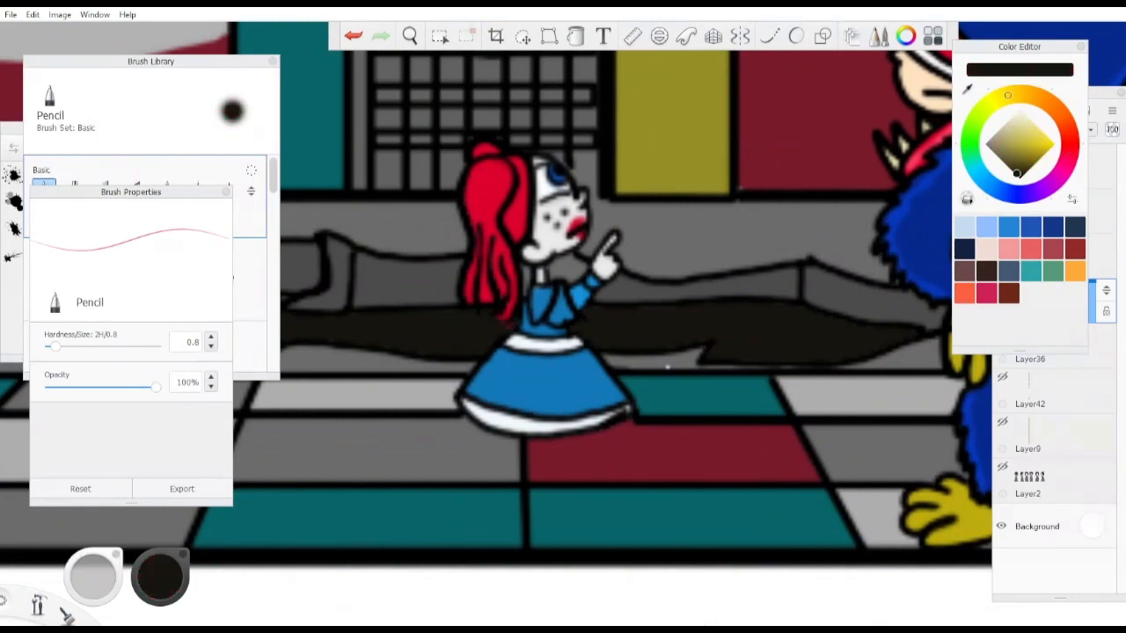
pyautogui.click(996, 132)
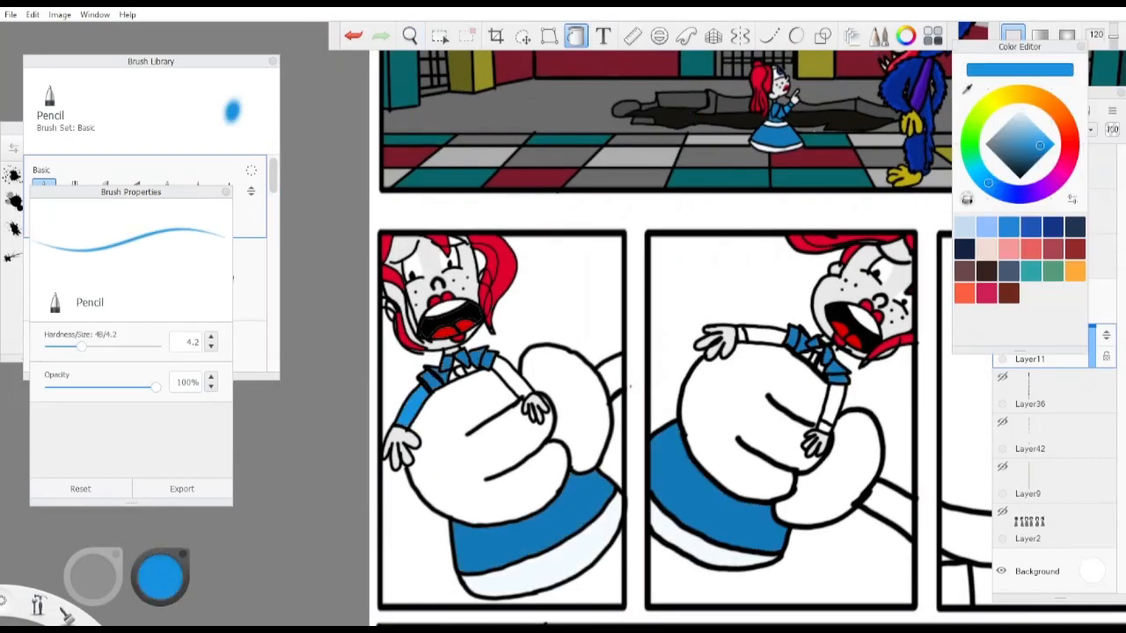
# Shade the girl's face gray in the lower-left panel and pick red for her mouth
pyautogui.click(1052, 154)
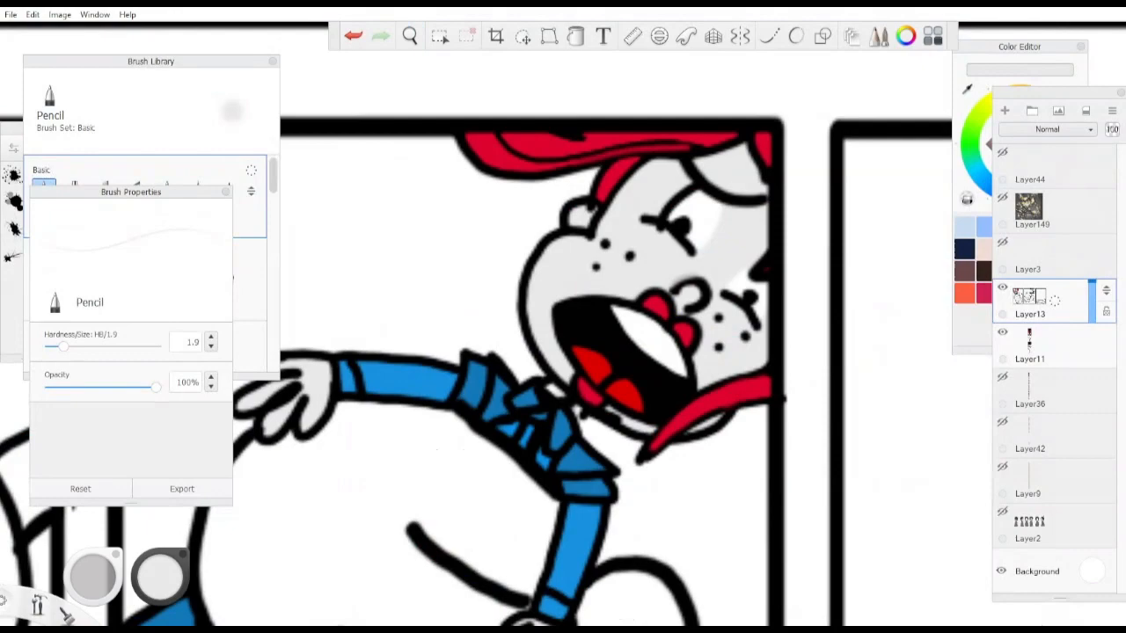
pyautogui.click(408, 36)
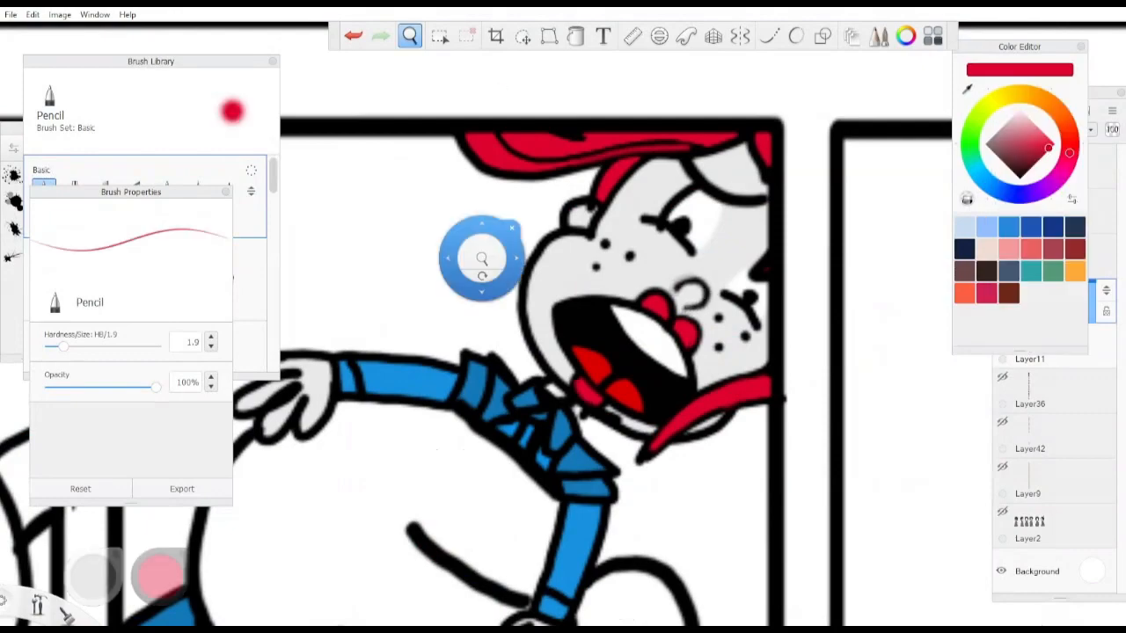